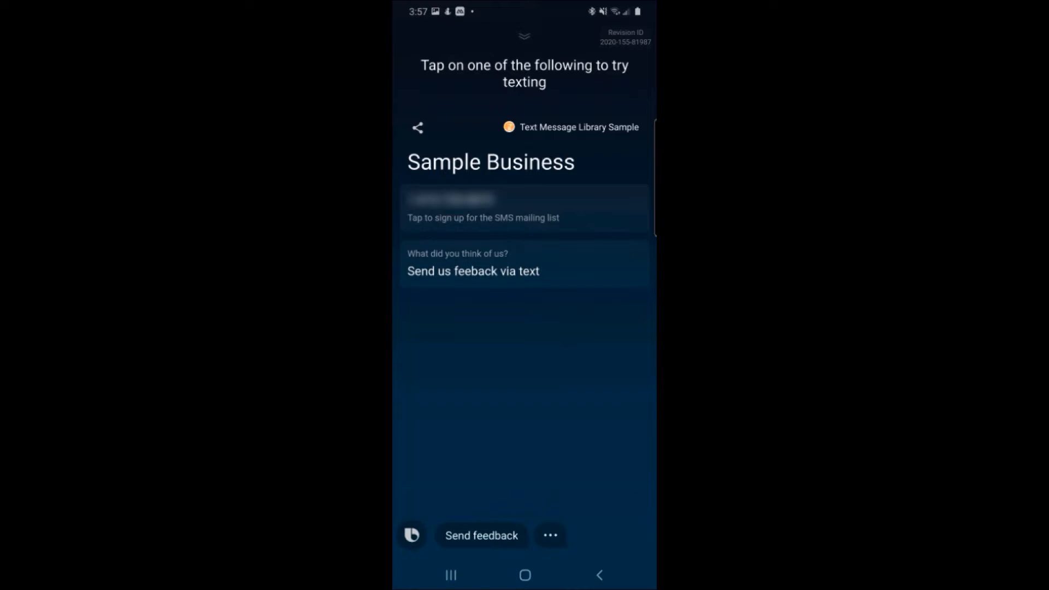
Tap the SMS mailing-list sign-up card on the phone and send the message to Sample Business
left_click(525, 207)
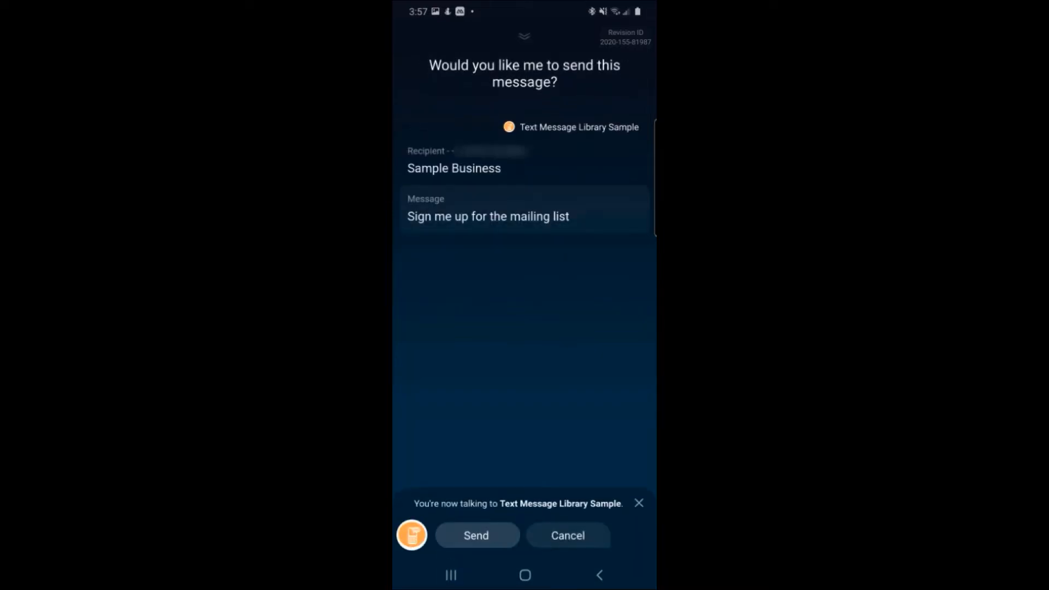
left_click(477, 536)
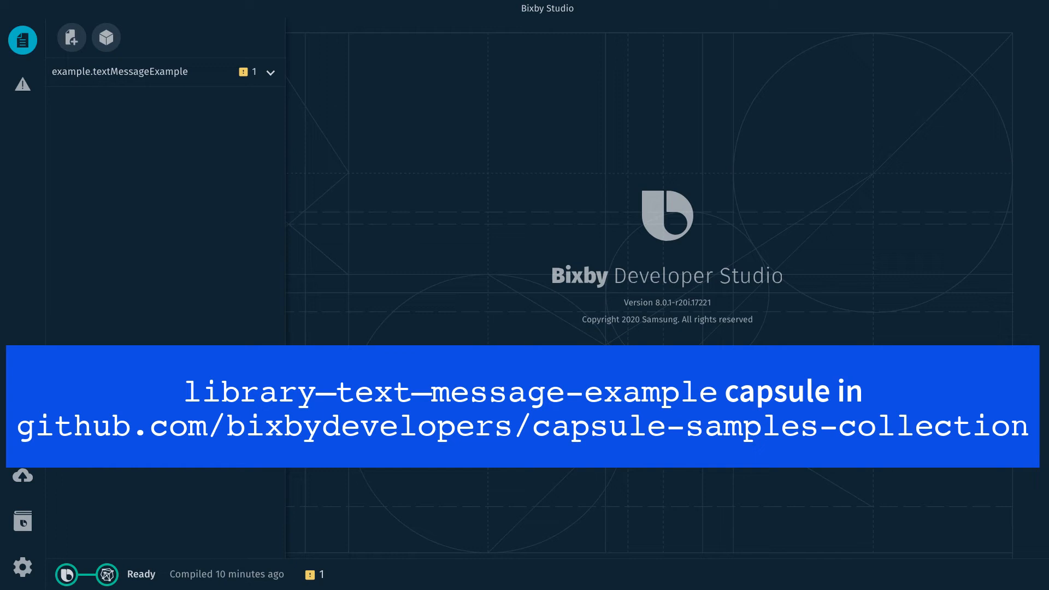
mouse_move(791, 43)
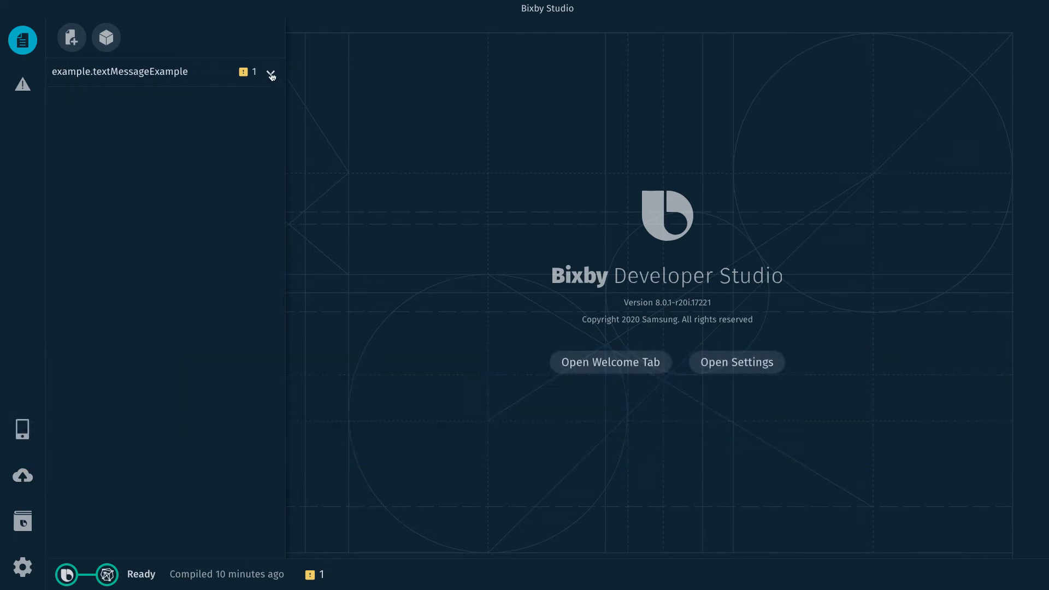
Expand the example.textMessageExample capsule's file tree in the Files panel
left_click(270, 73)
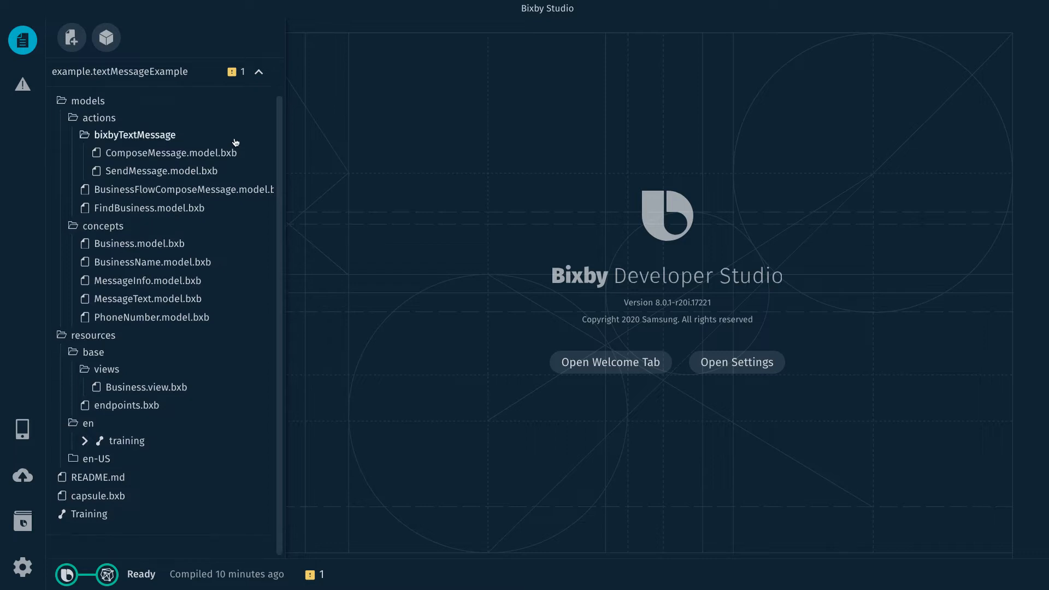
mouse_move(97, 501)
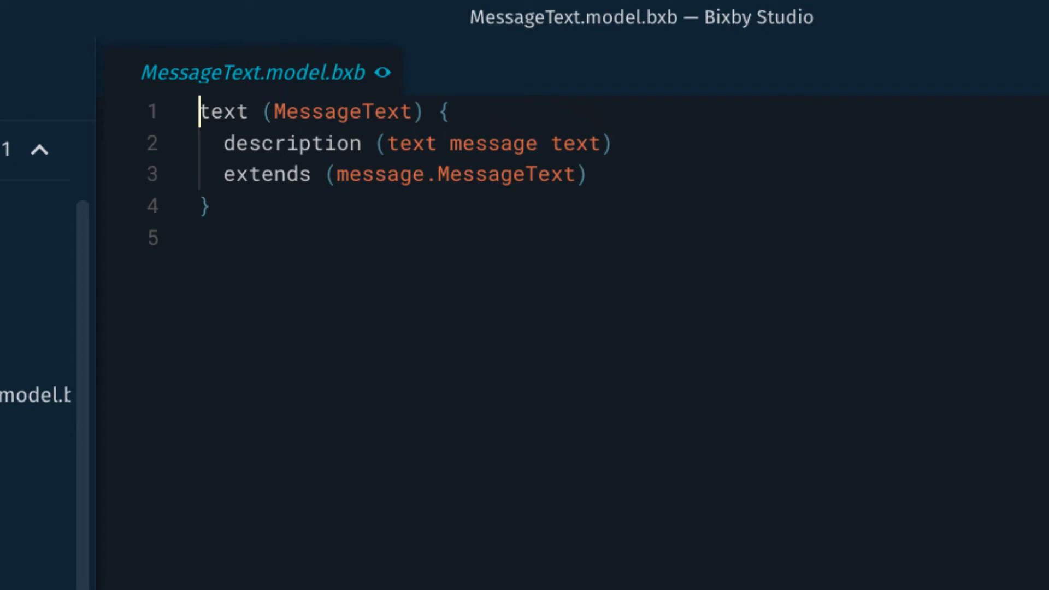
Open Business.view.bxb to see the result-view message template and business card layout
left_click(85, 462)
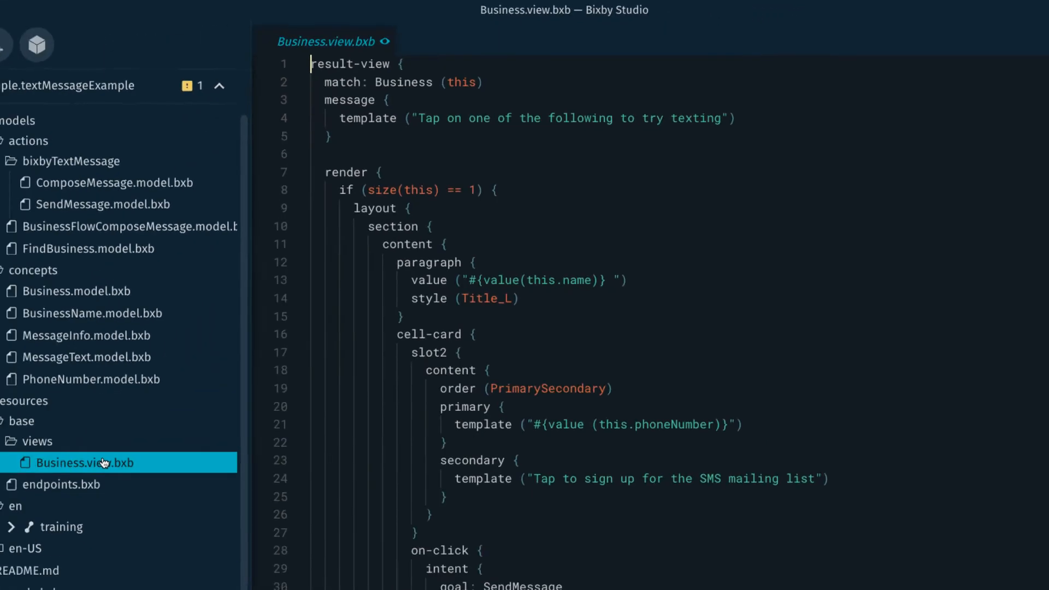
Scroll to the first cell-card's on-click intent with goal SendMessage and route ComposeMessage
scroll("down", 3)
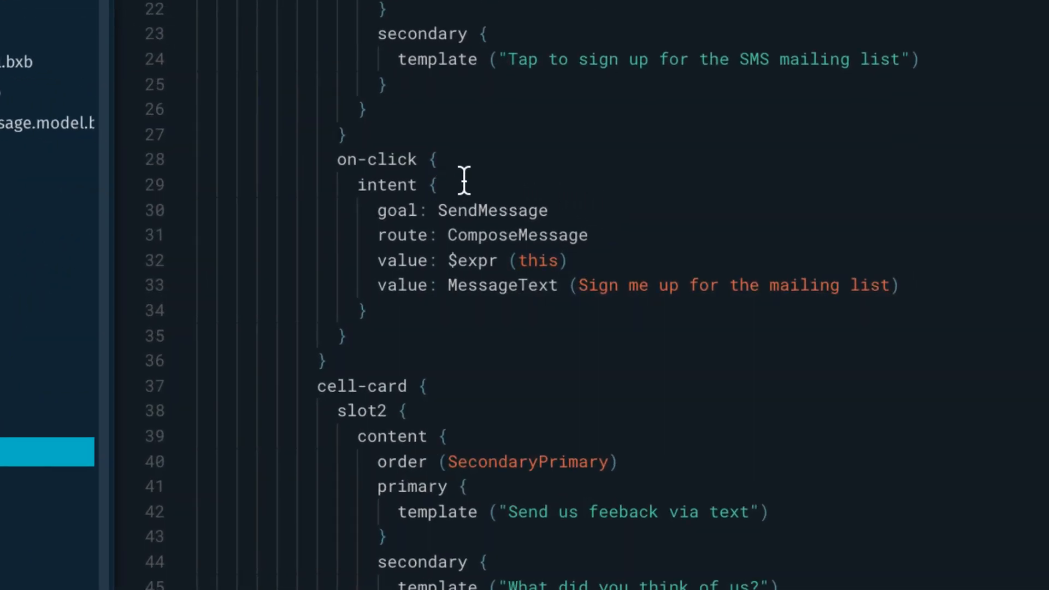
left_click(434, 185)
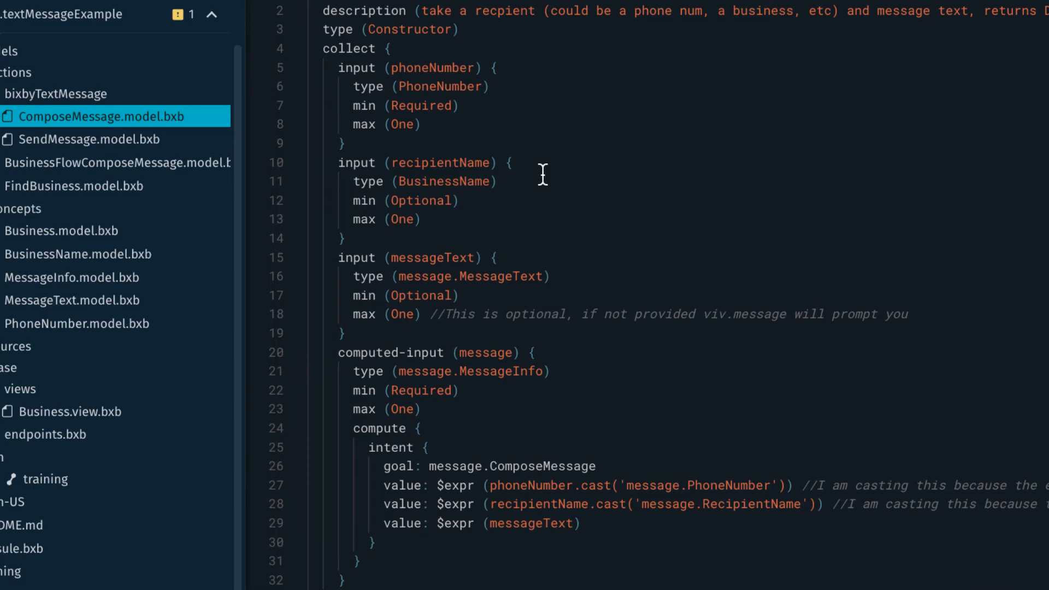
mouse_move(533, 273)
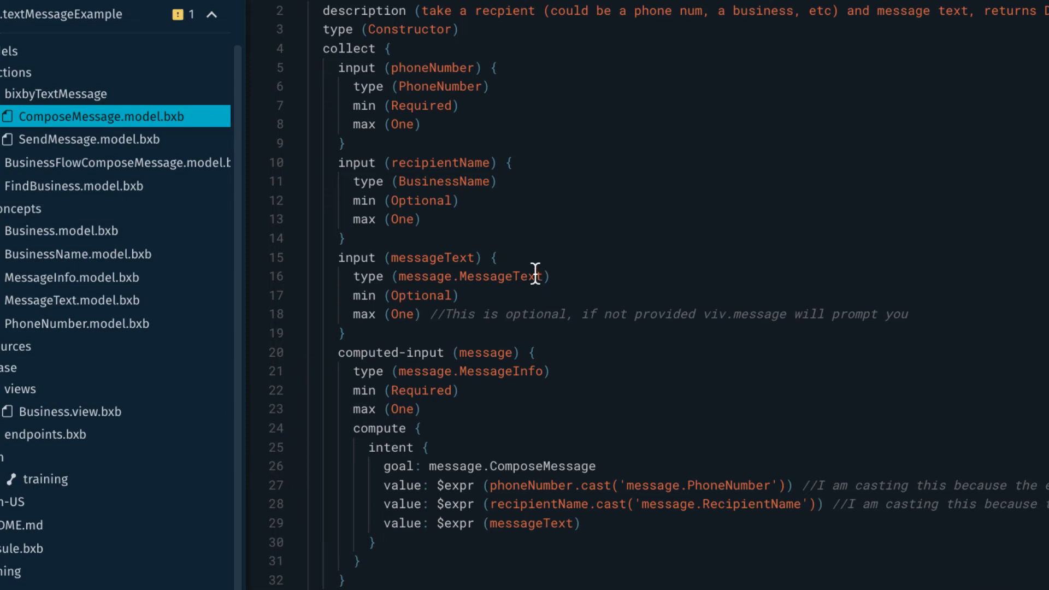
mouse_move(530, 253)
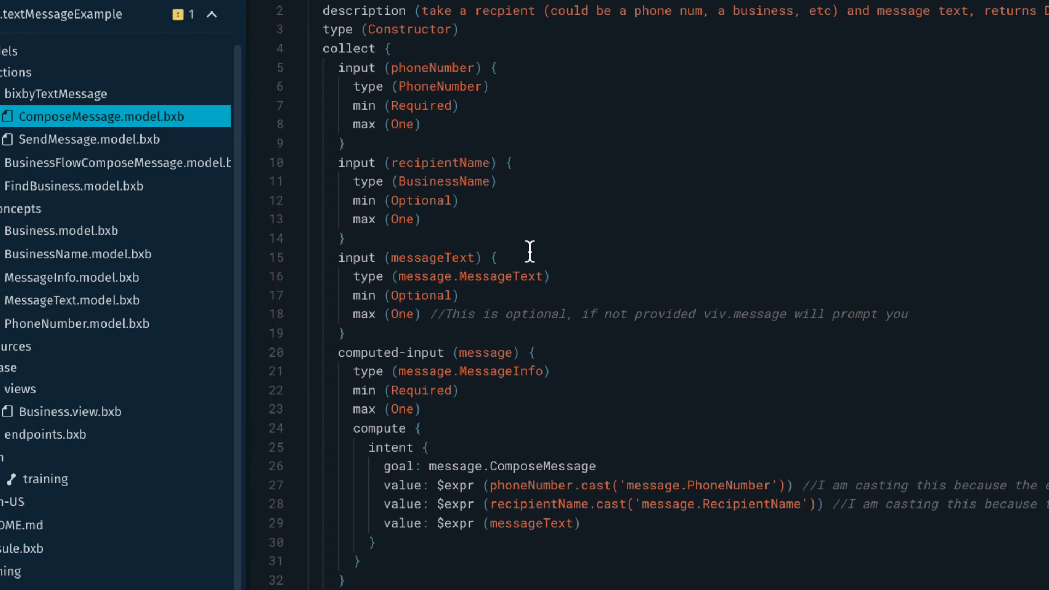
mouse_move(596, 346)
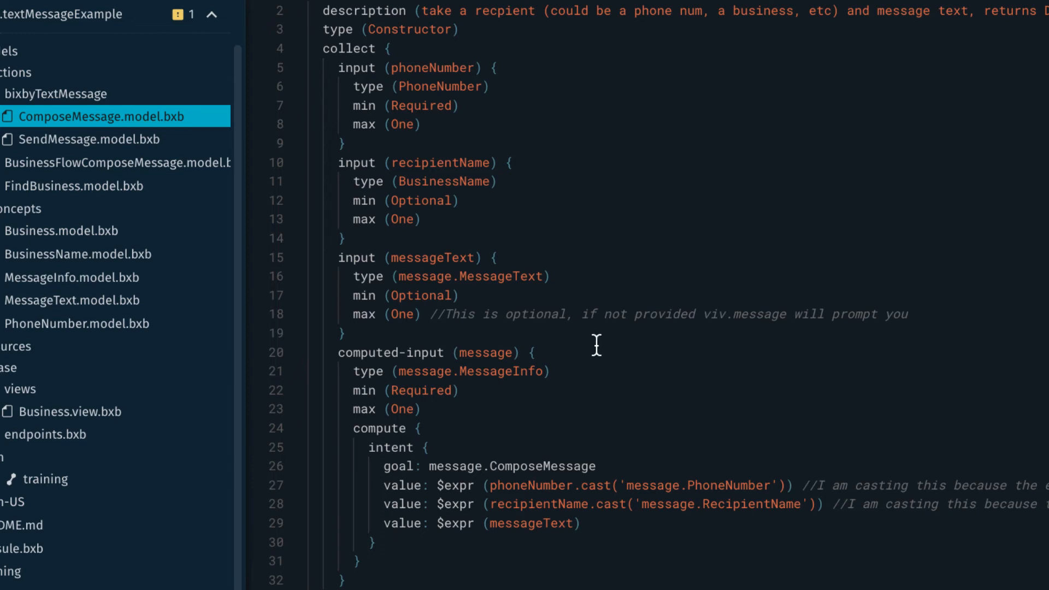
mouse_move(81, 133)
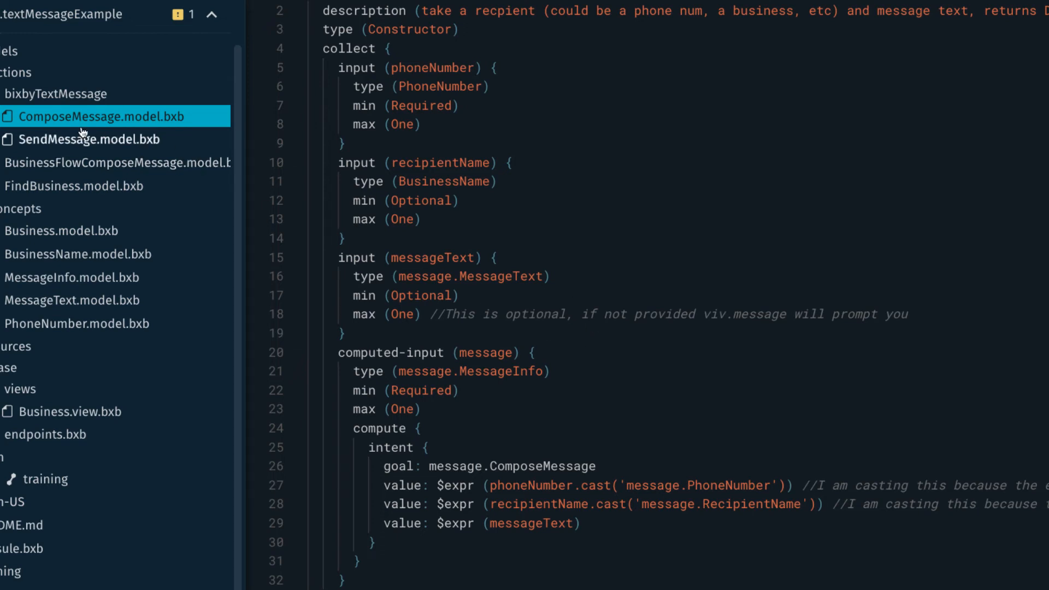
Open SendMessage.model.bxb showing its hidden messageInfo input and ActionResult output
left_click(87, 139)
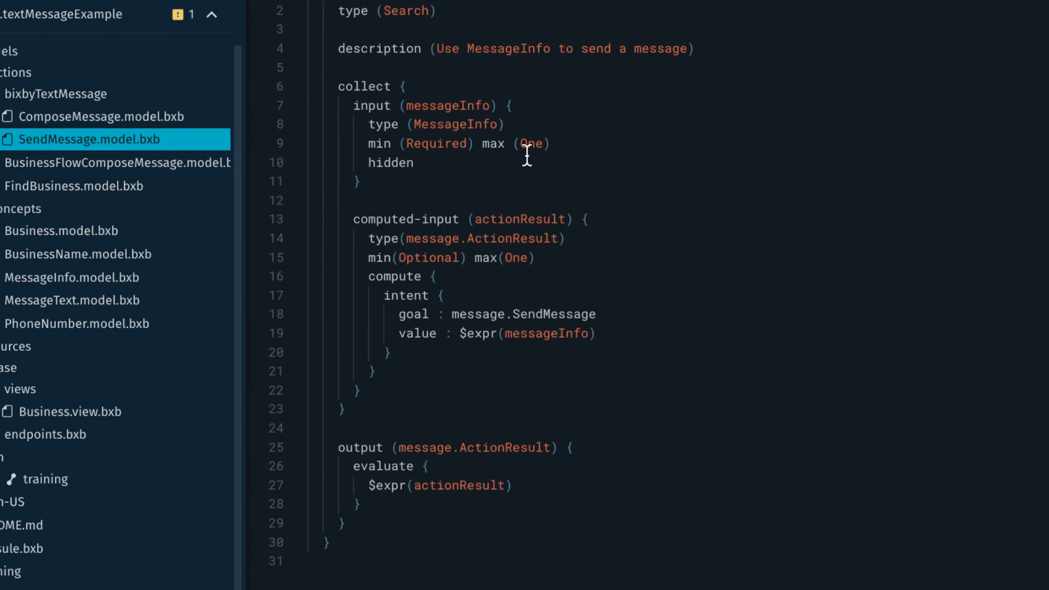